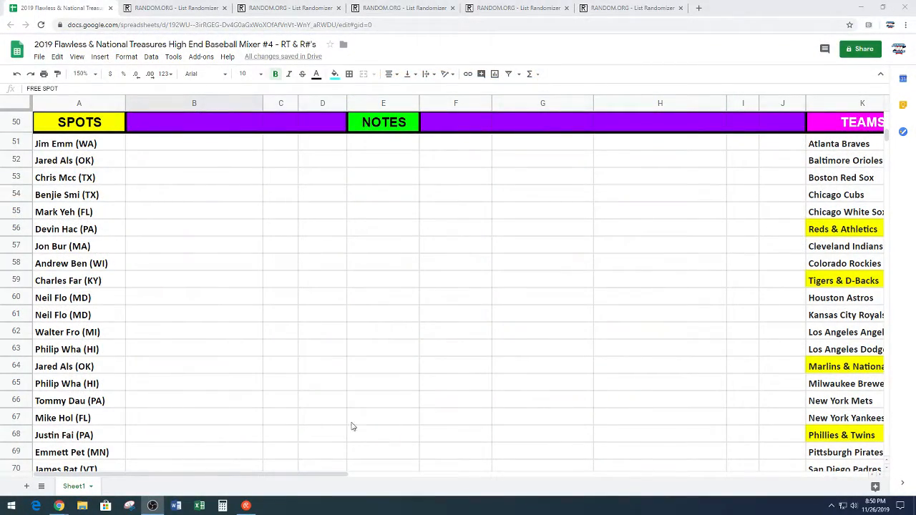
Select the whole SPOTS column A of participant names and copy it.
click(78, 144)
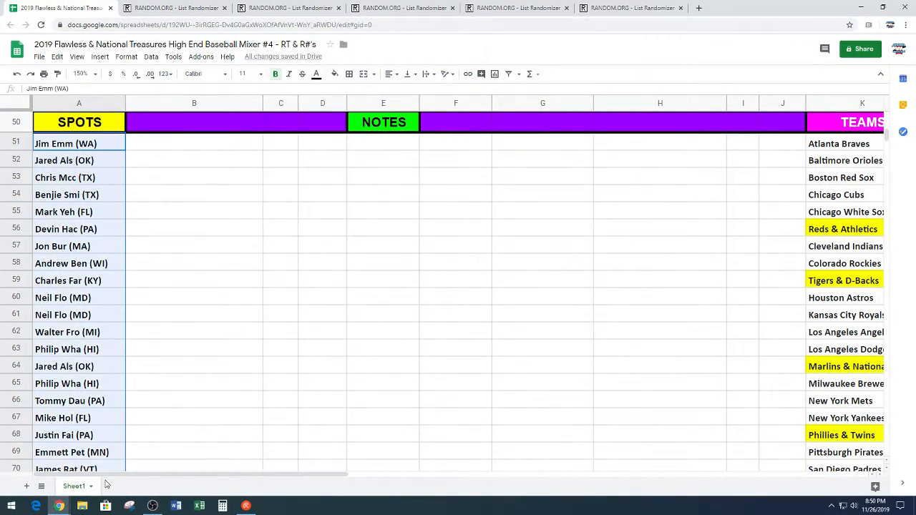
scroll(down, 3)
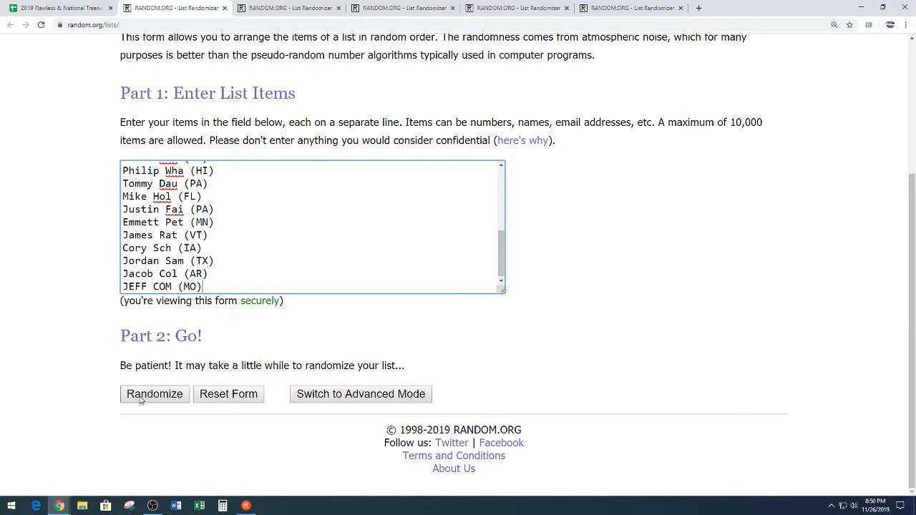
click(155, 394)
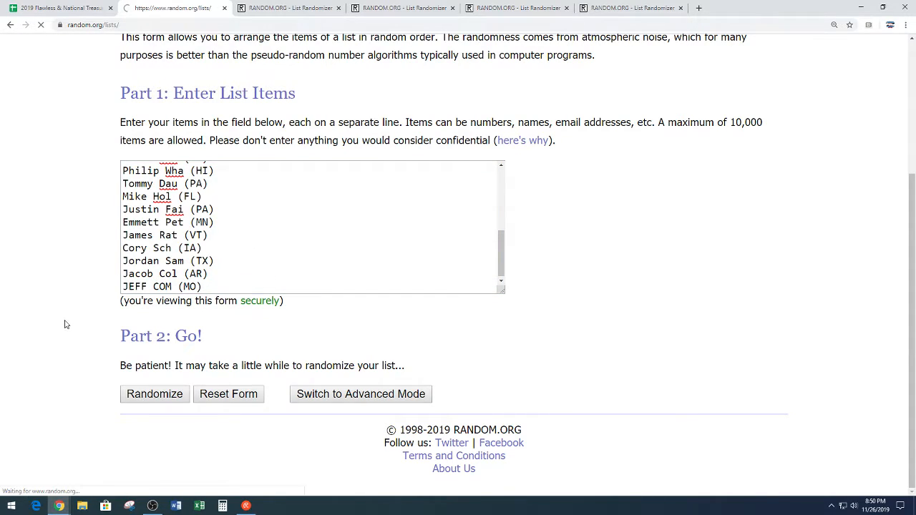
click(154, 393)
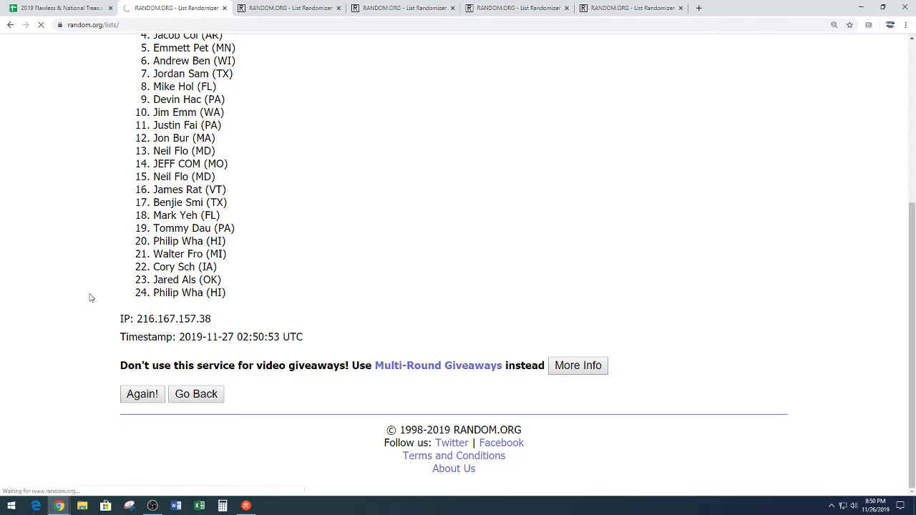
click(142, 395)
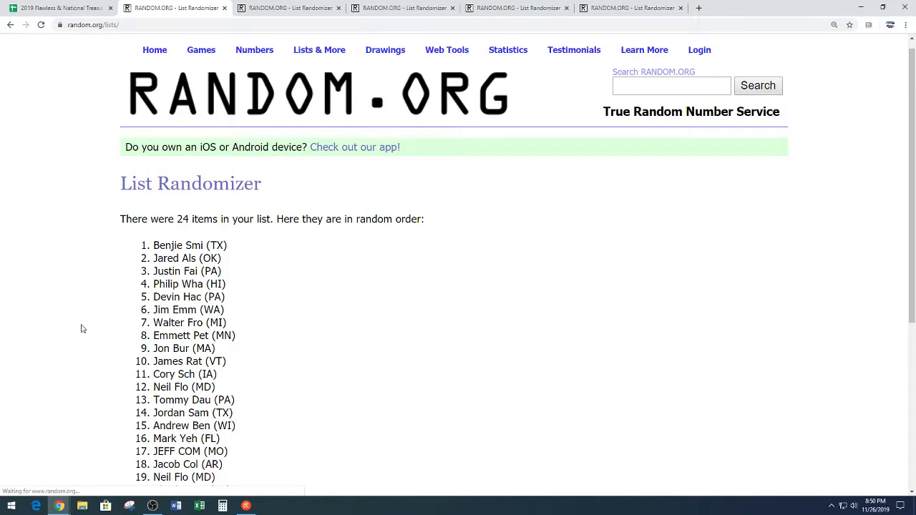
scroll(down, 3)
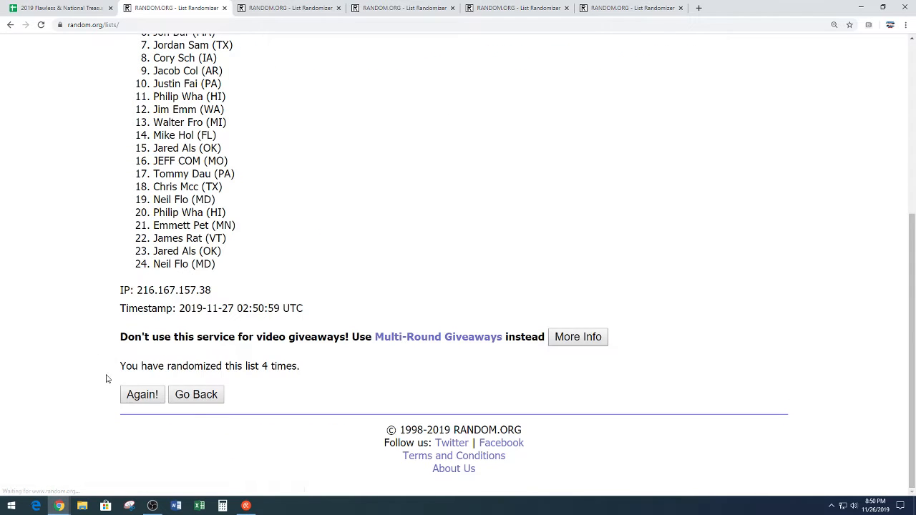
click(141, 395)
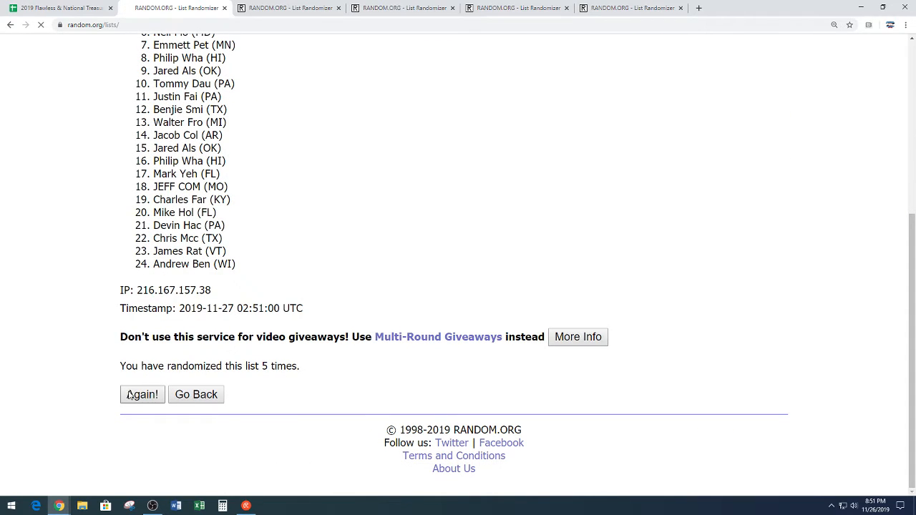
click(142, 395)
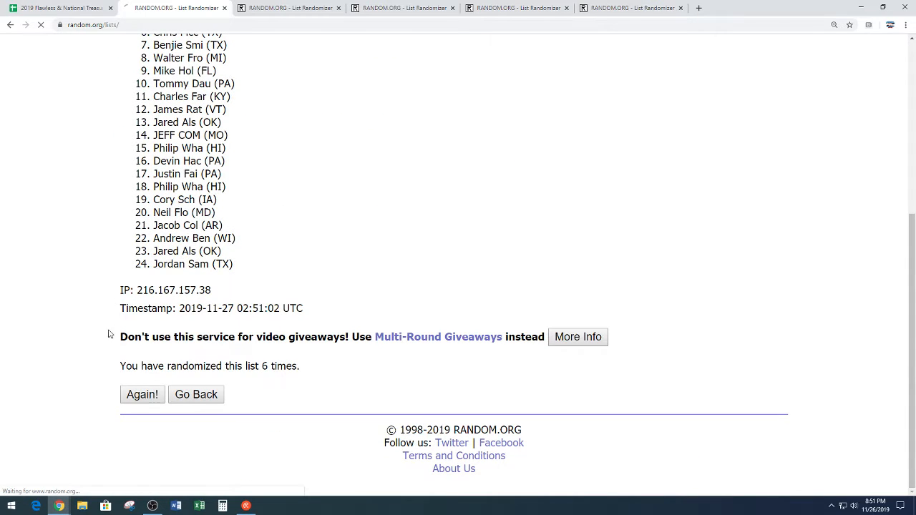
click(142, 395)
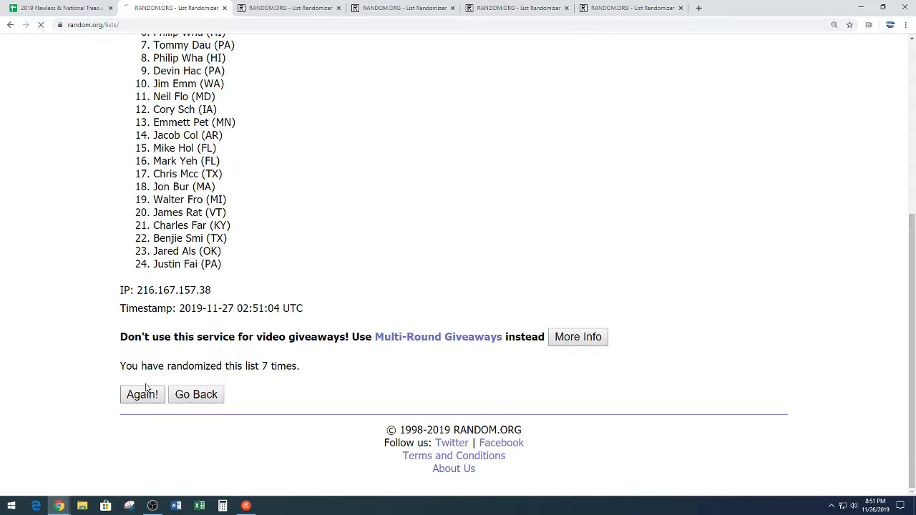
click(141, 395)
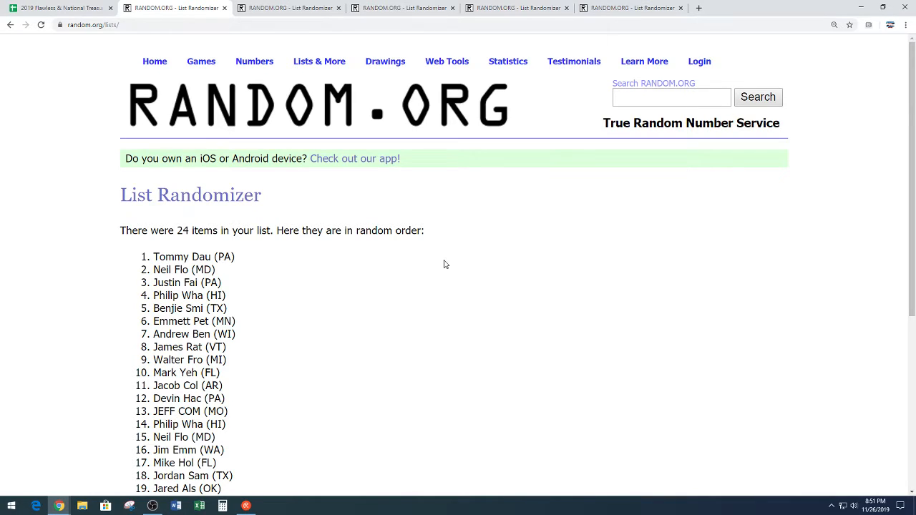
scroll(down, 3)
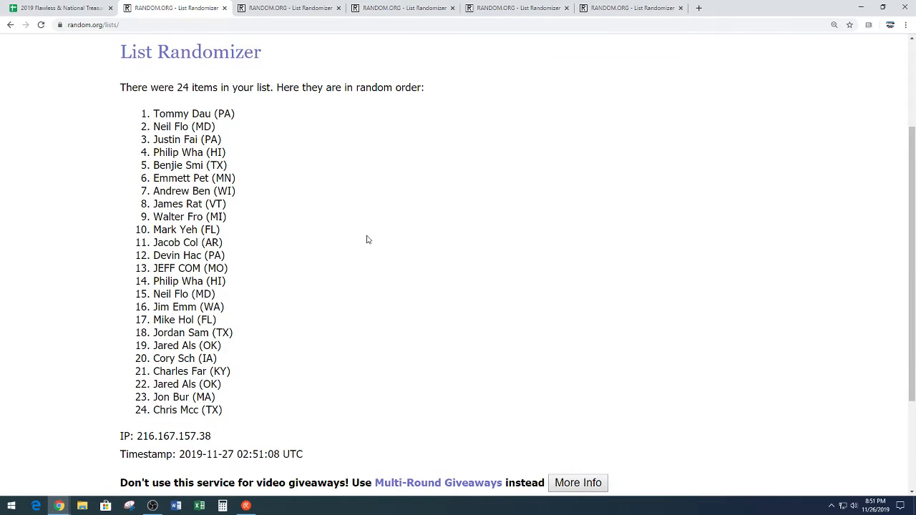
scroll(down, 3)
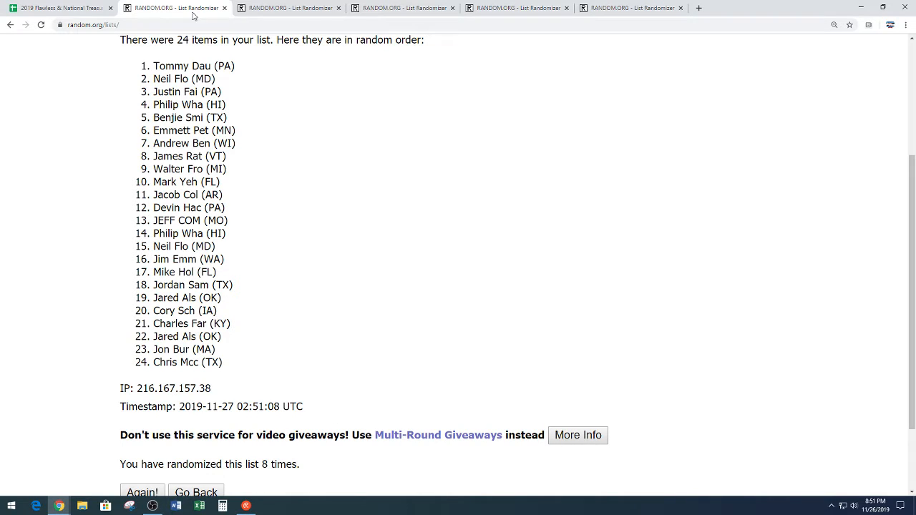
Return to the break spreadsheet and scroll to the #'s serial numbers in column L beside the teams.
click(57, 8)
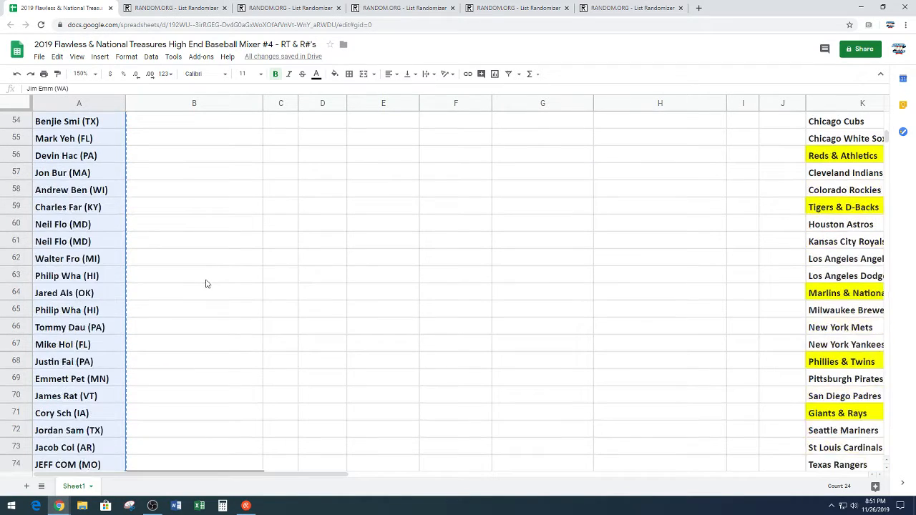
scroll(down, 3)
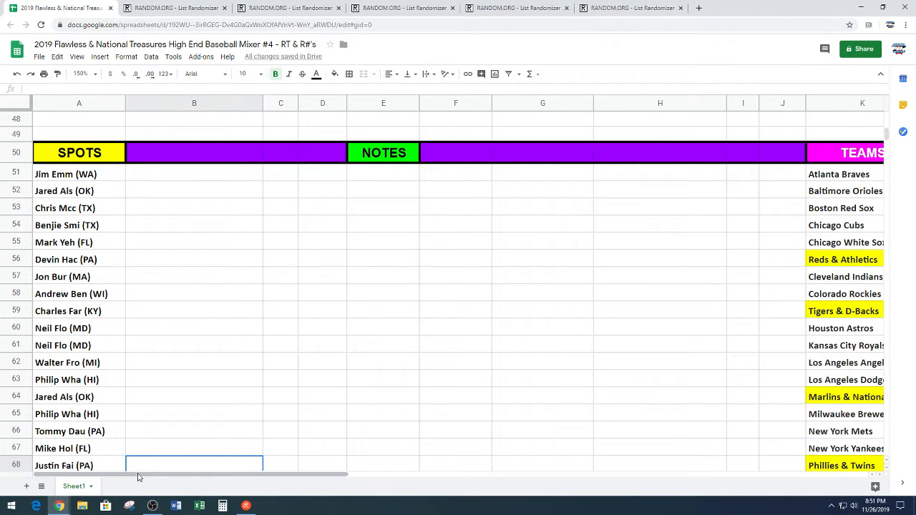
scroll(right, 3)
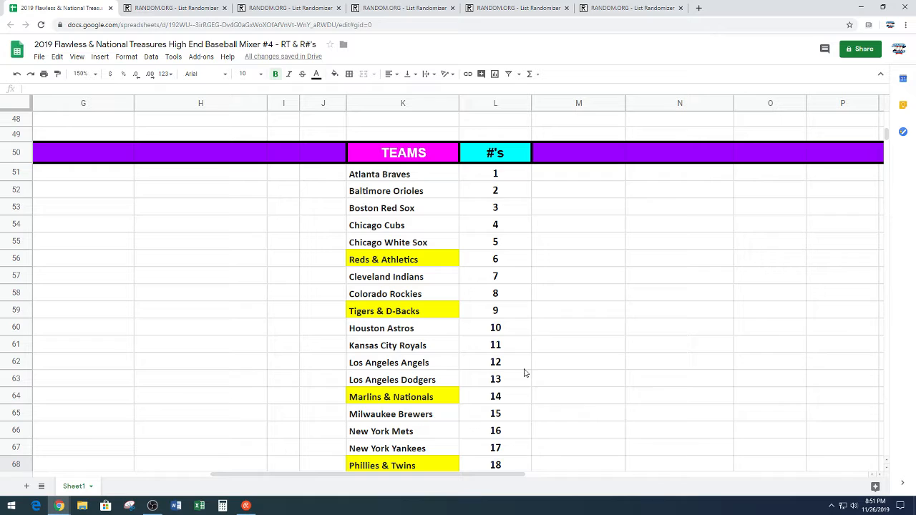
mouse_move(547, 335)
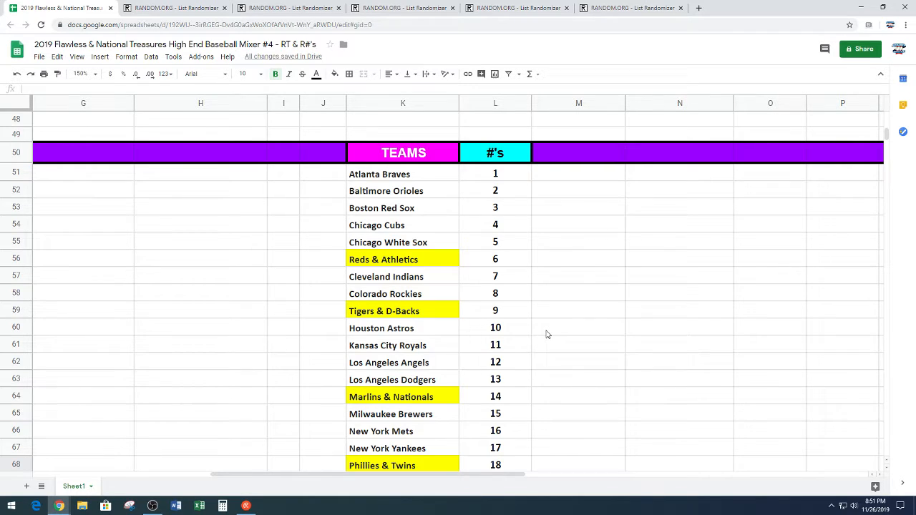
scroll(down, 3)
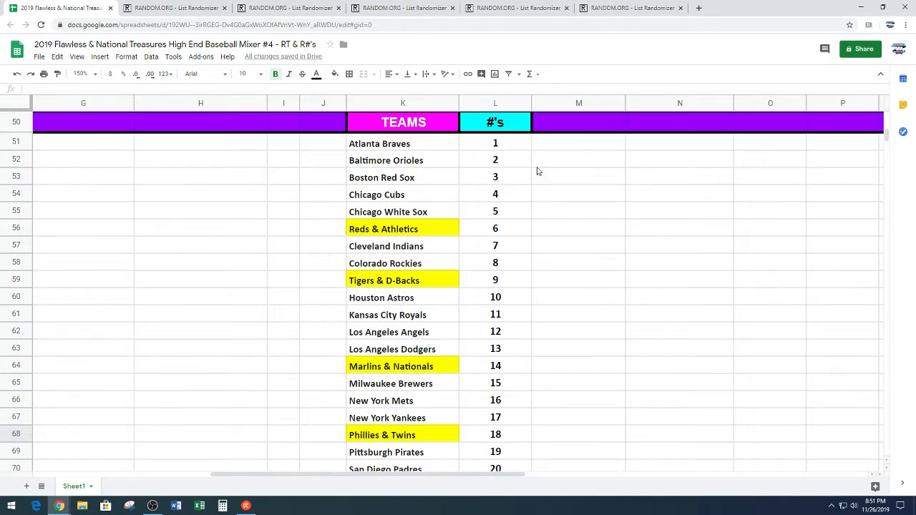
scroll(down, 3)
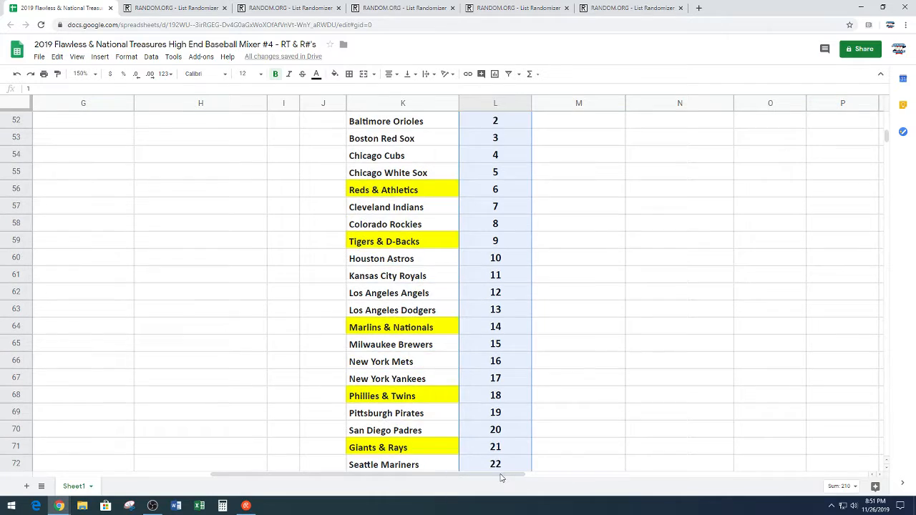
scroll(down, 3)
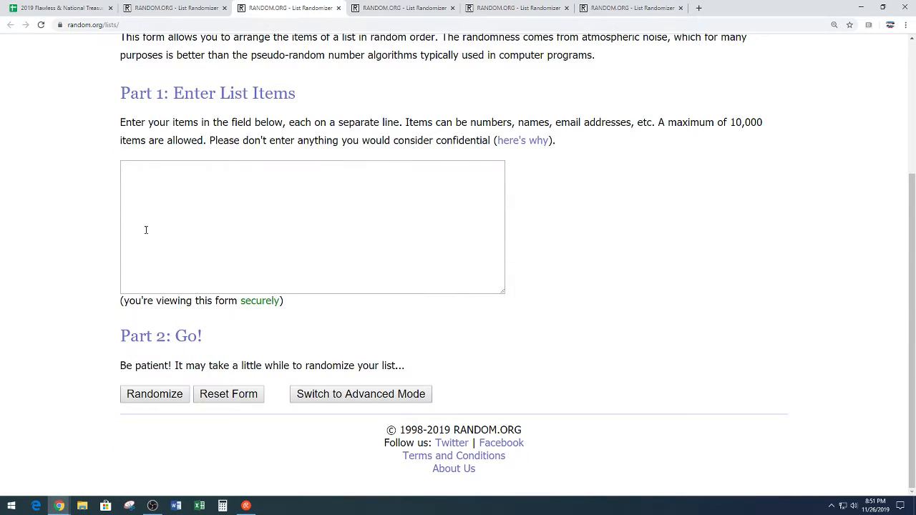
Randomize the pasted numbers 1 to 25 eight times in the List Randomizer.
text(16)
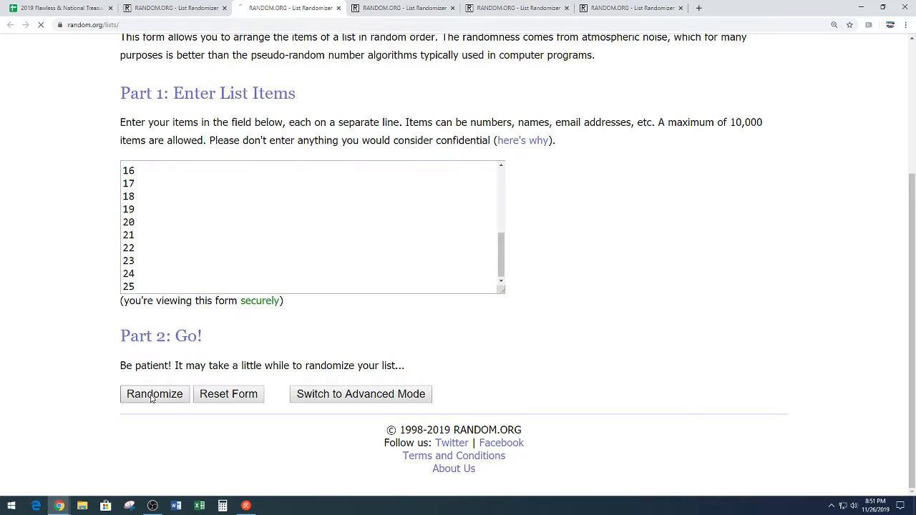
click(155, 393)
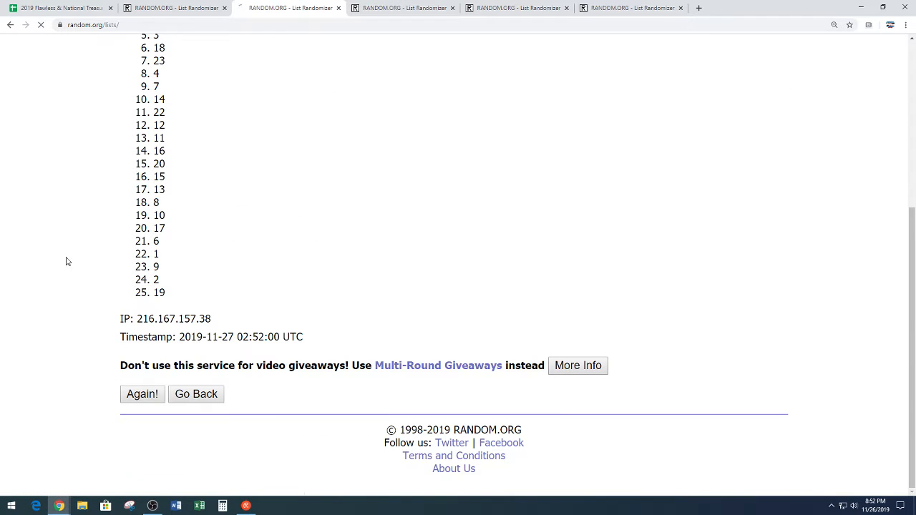
click(142, 395)
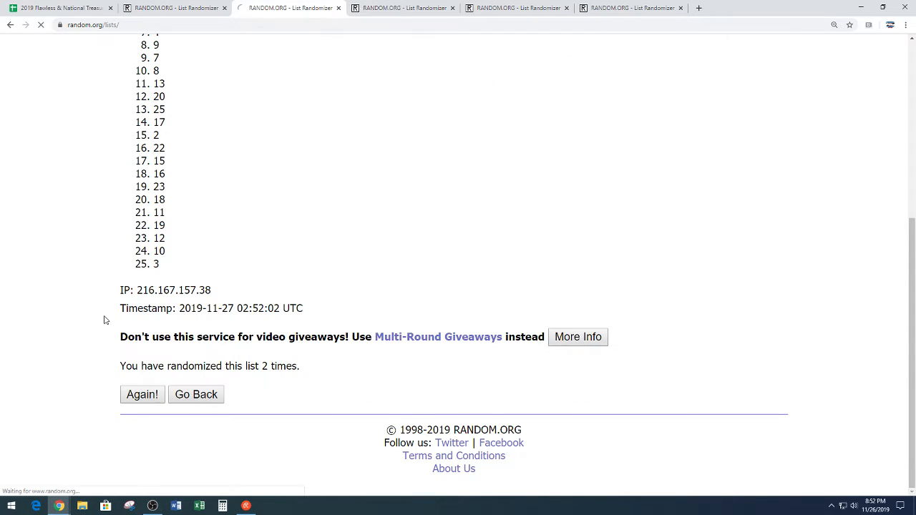
click(141, 395)
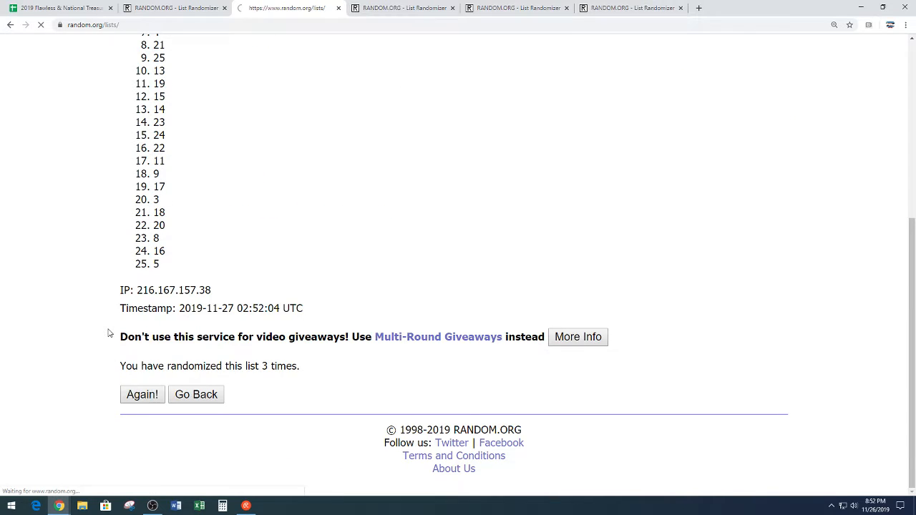
click(142, 395)
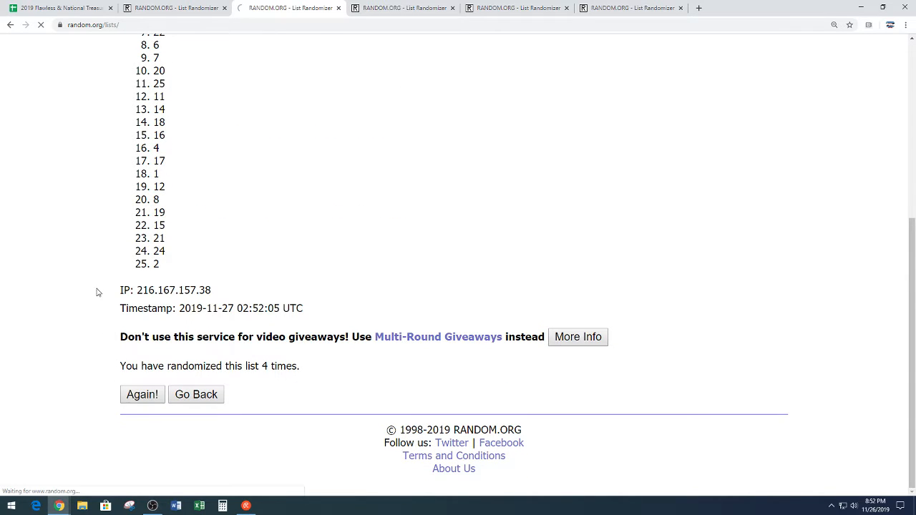
click(142, 395)
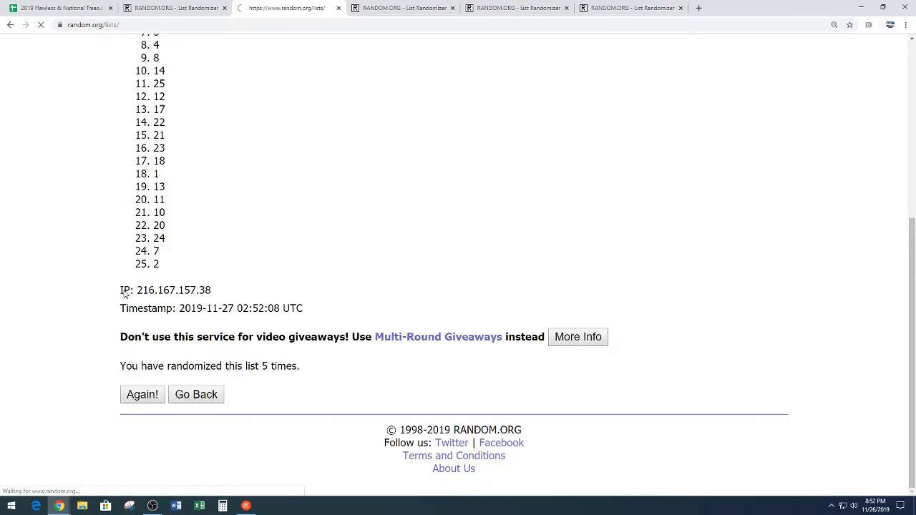
click(142, 395)
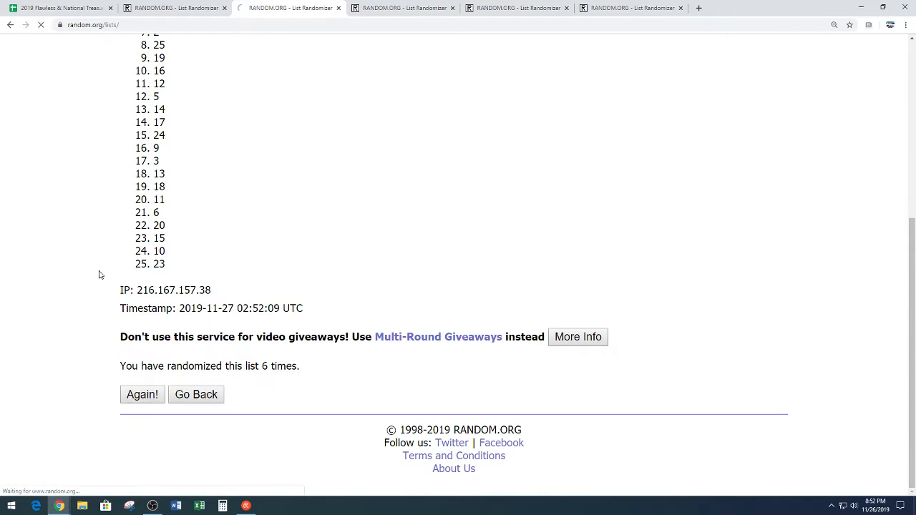
click(142, 395)
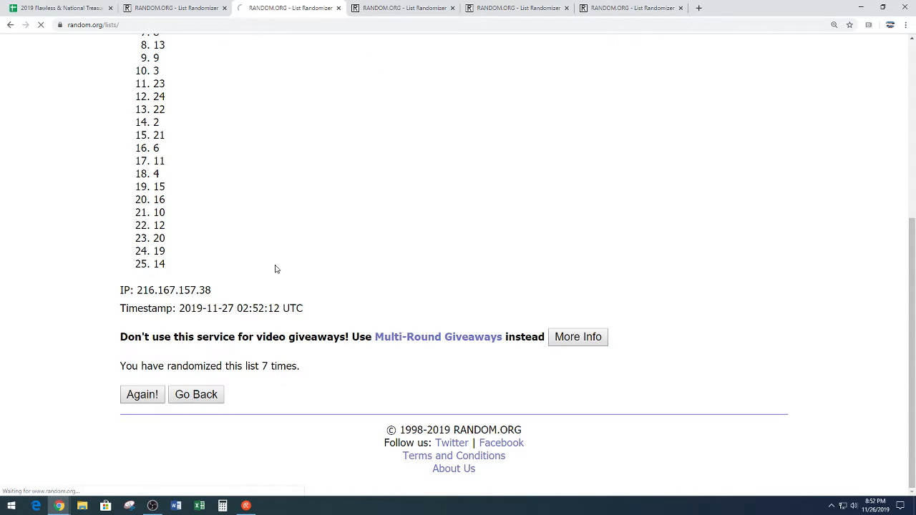
click(142, 395)
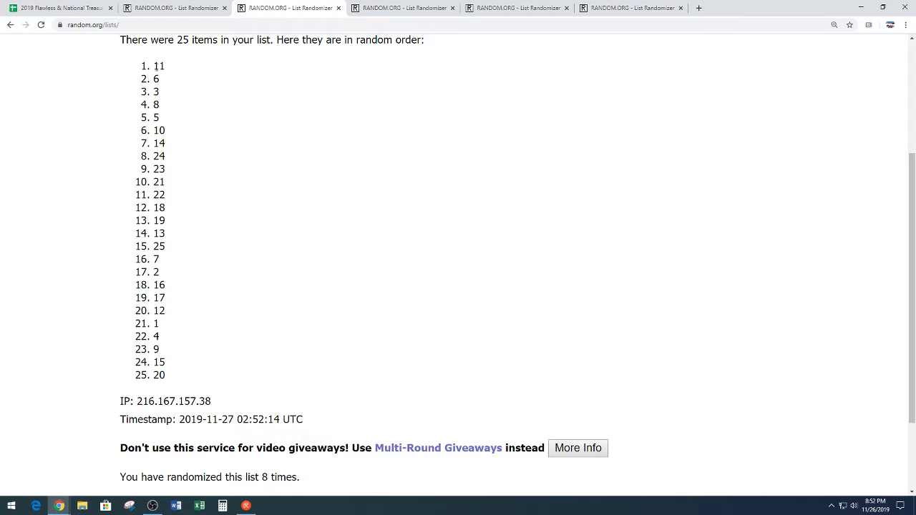
Copy the final order of the 25 shuffled numbers and return to the break spreadsheet.
drag(159, 66, 160, 375)
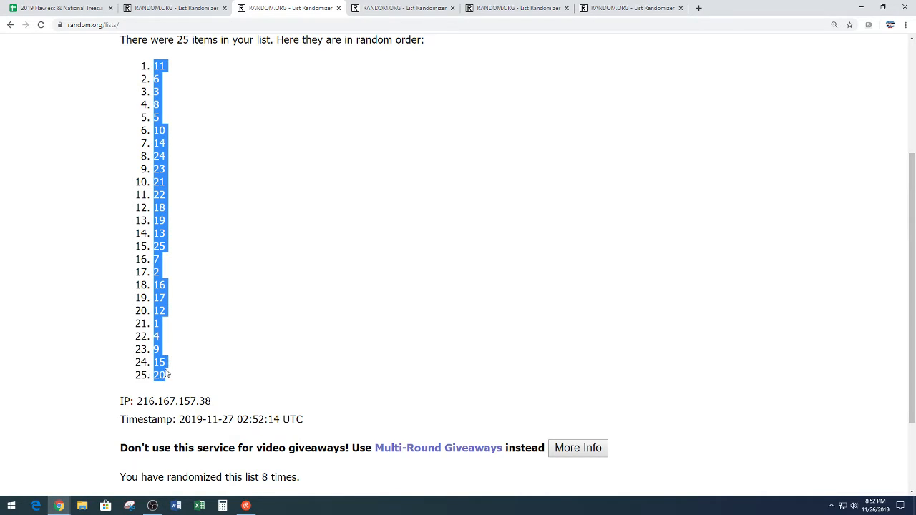
click(215, 348)
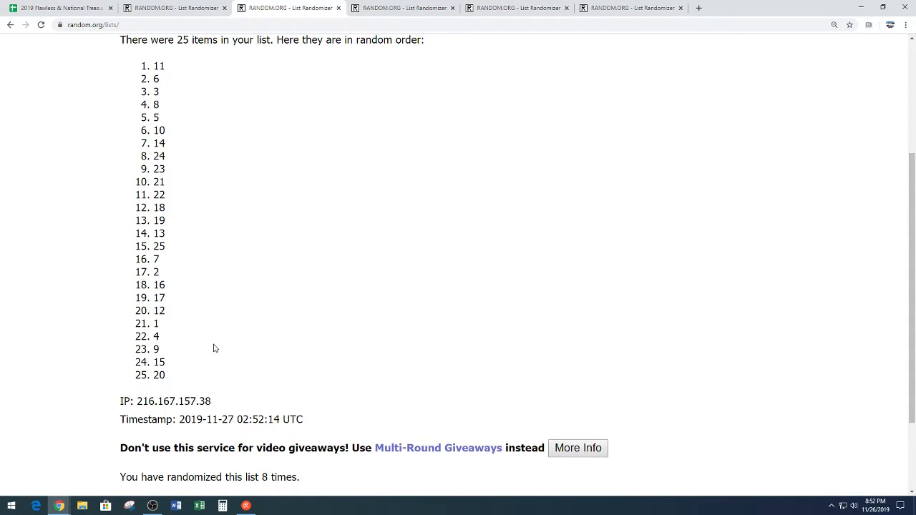
scroll(down, 3)
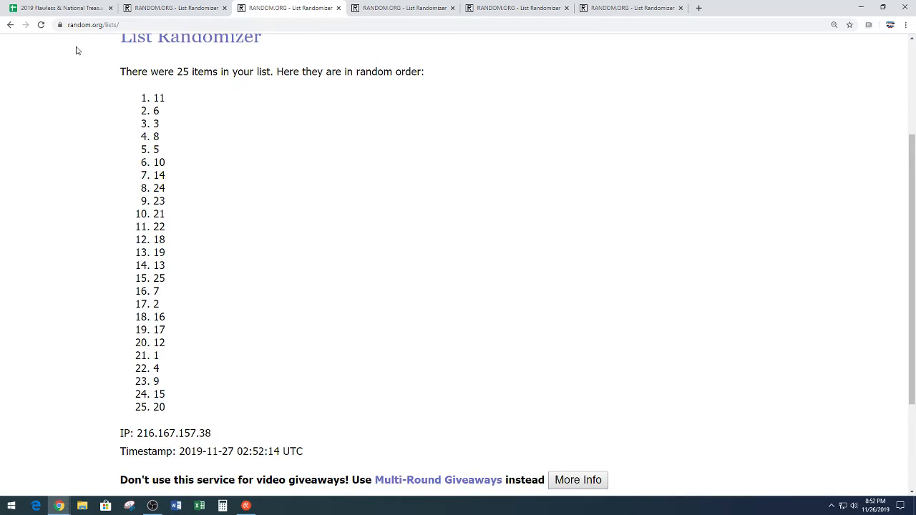
click(60, 9)
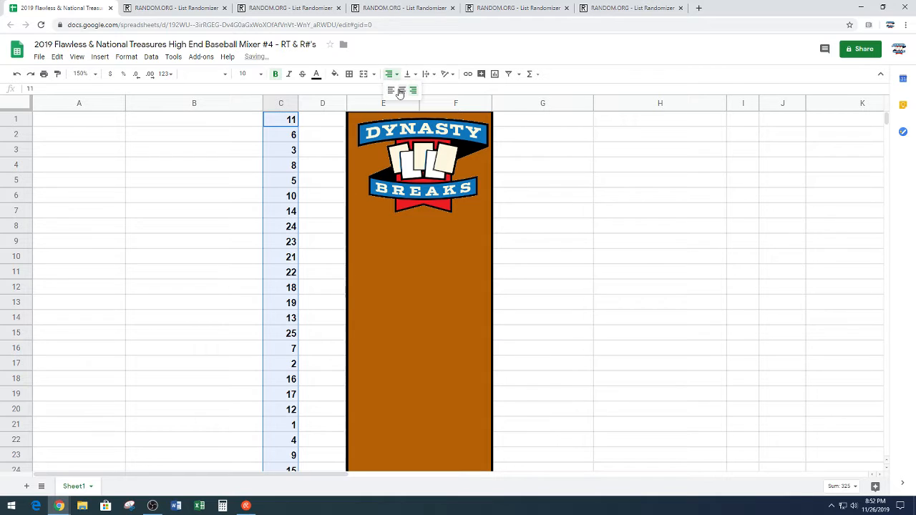
Place the first 13 shuffled numbers in column C and the remaining 12 in column I.
scroll(down, 3)
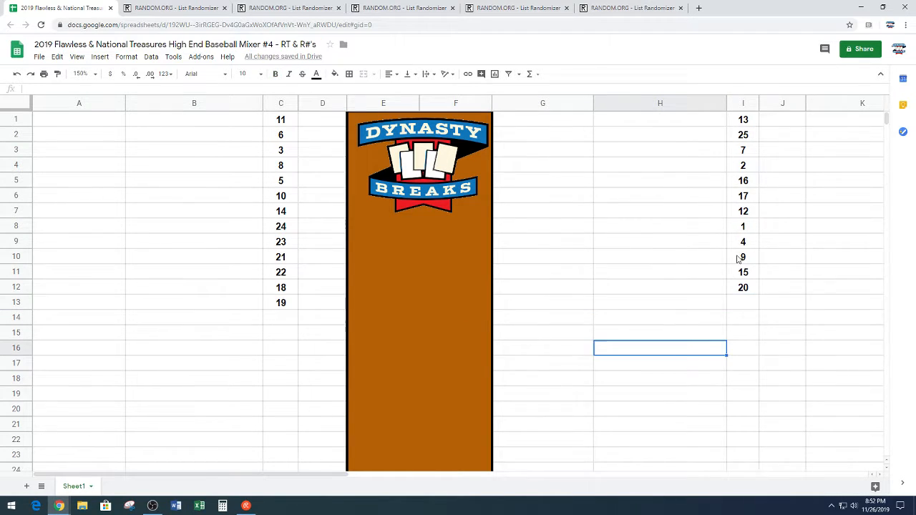
scroll(down, 3)
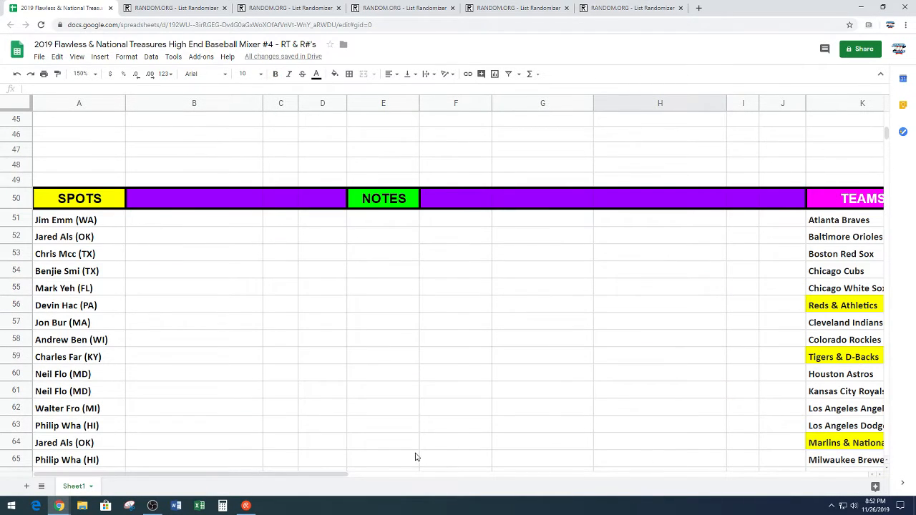
Copy the 25 team names in K51:K75 and switch to the RANDOM.ORG randomizer form.
scroll(right, 3)
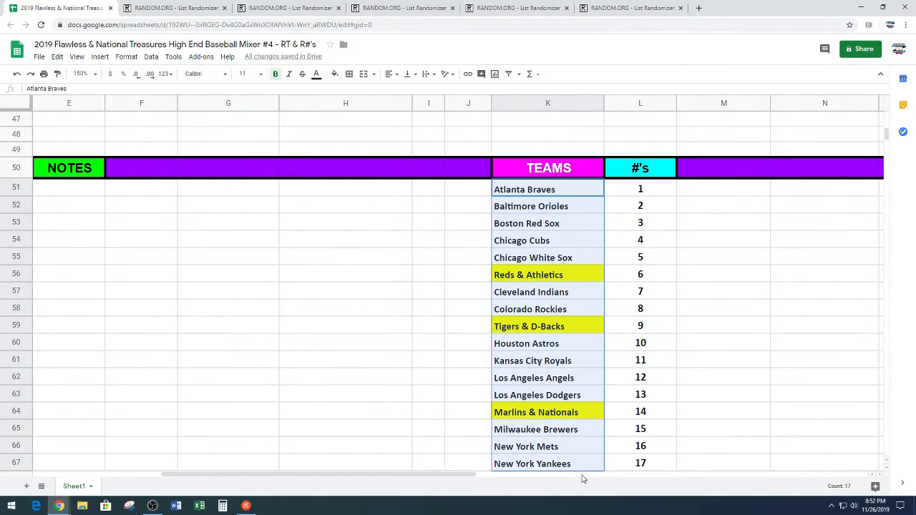
scroll(down, 3)
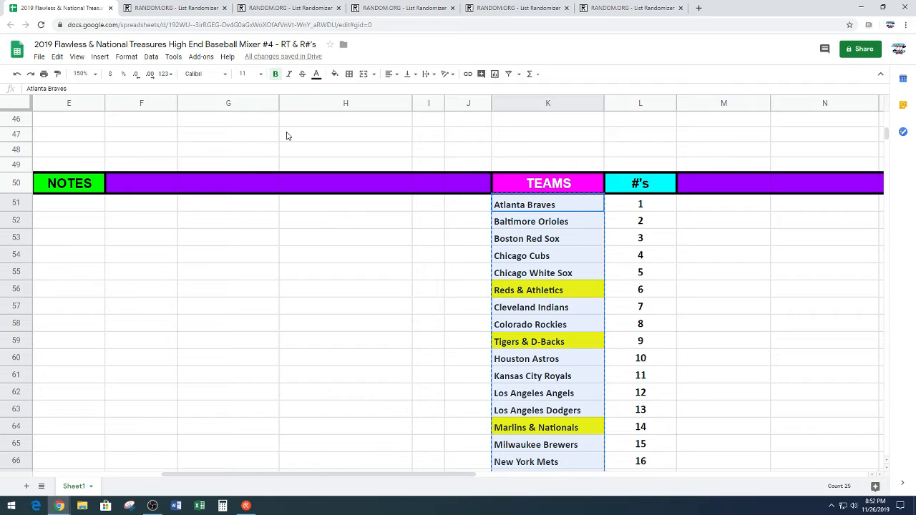
click(404, 9)
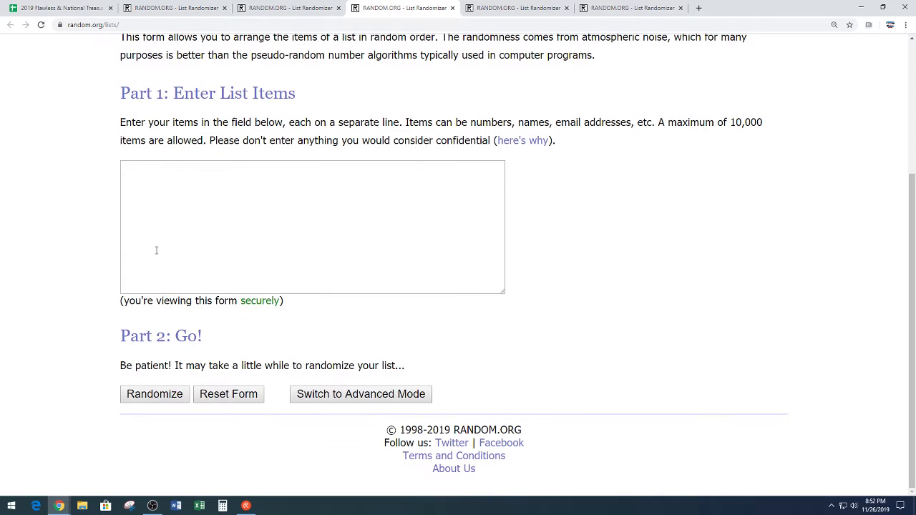
Randomize the pasted 25 team names, ending with New York Mets, eight times.
text(New York Mets)
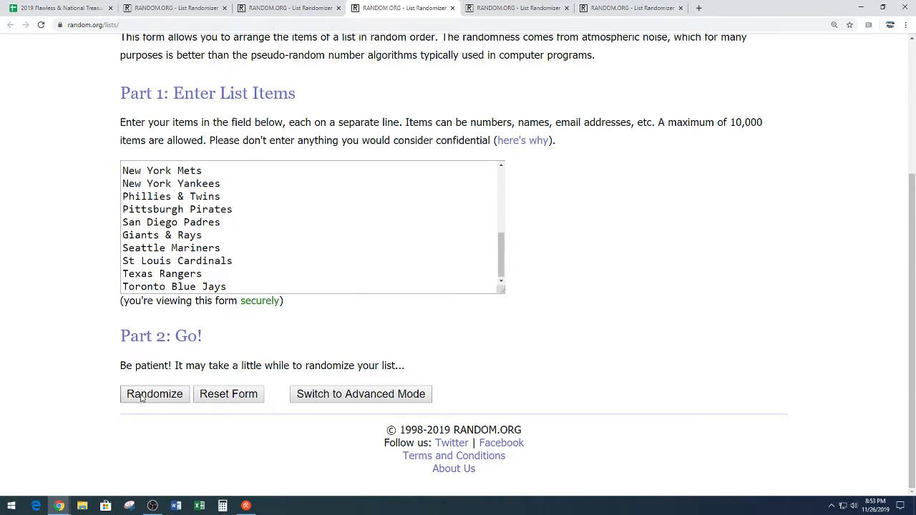
click(155, 393)
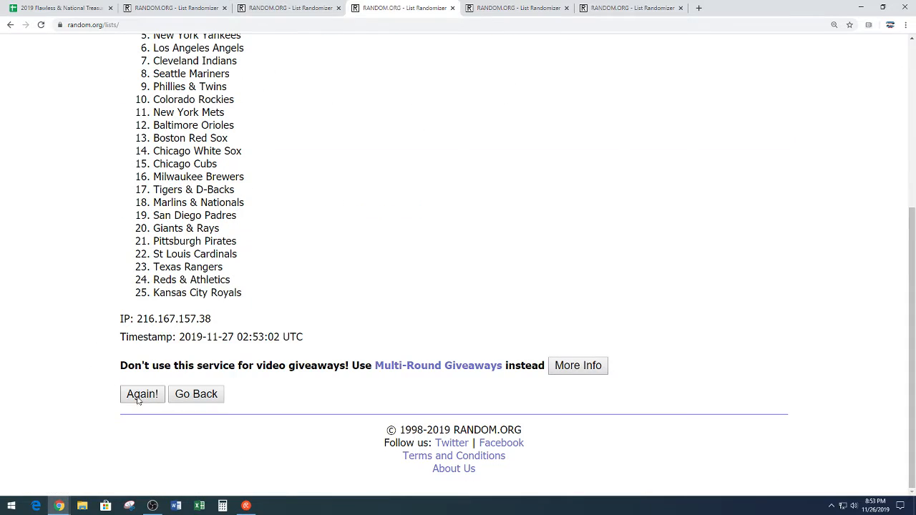
click(142, 395)
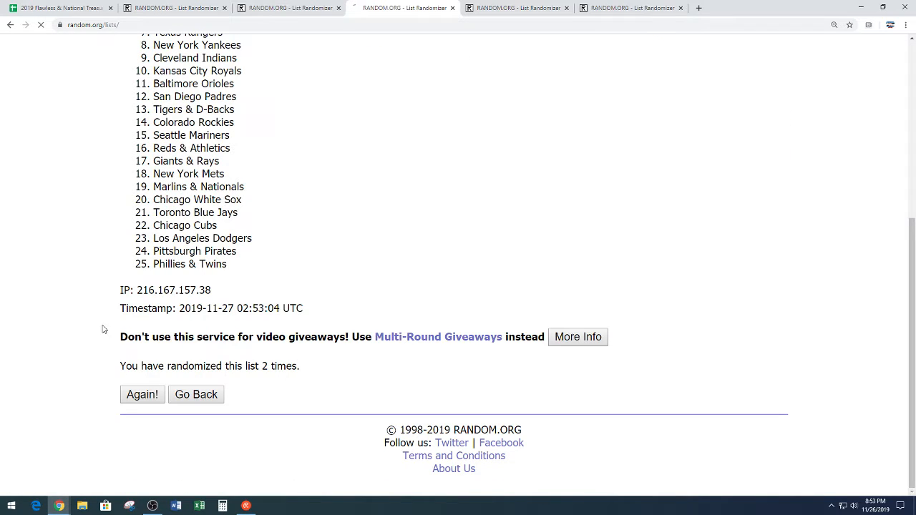
click(142, 395)
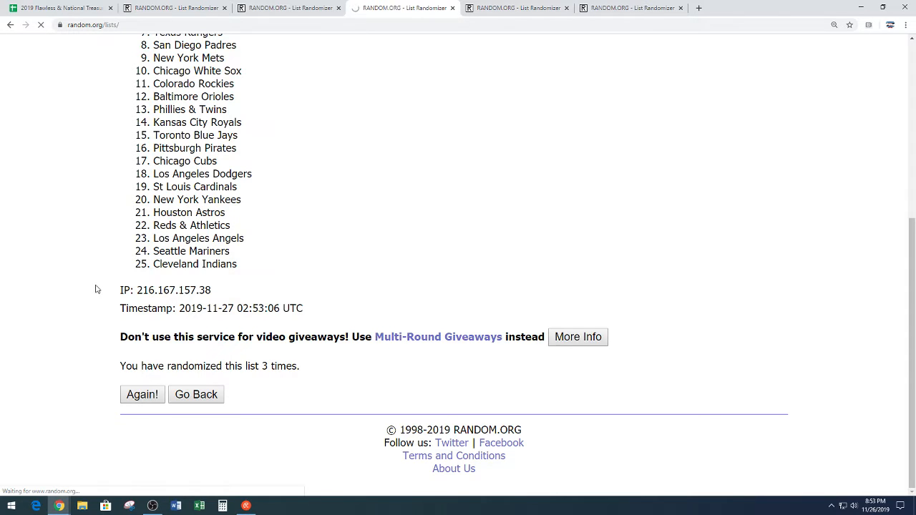
click(142, 395)
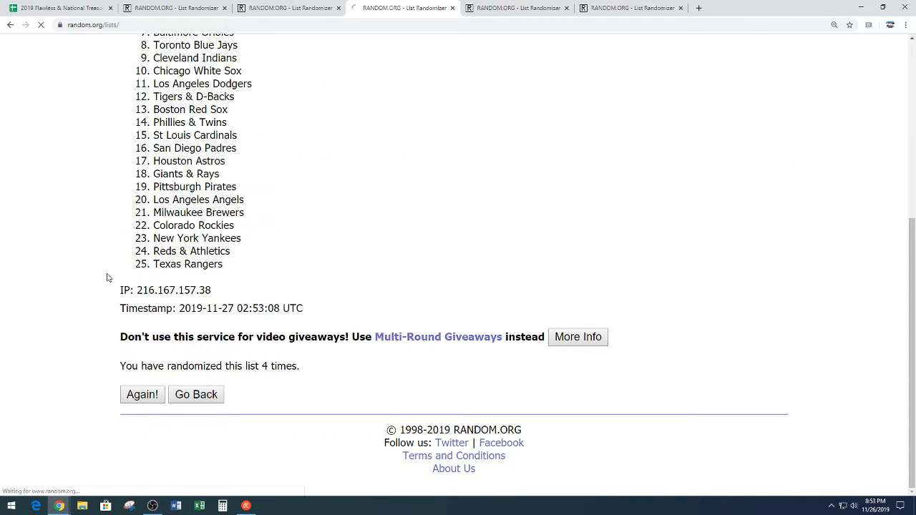
click(141, 395)
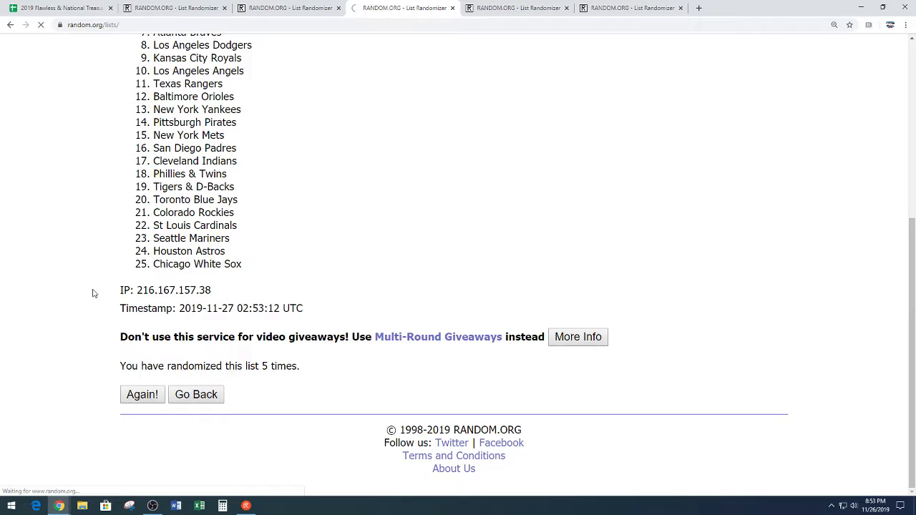
click(142, 395)
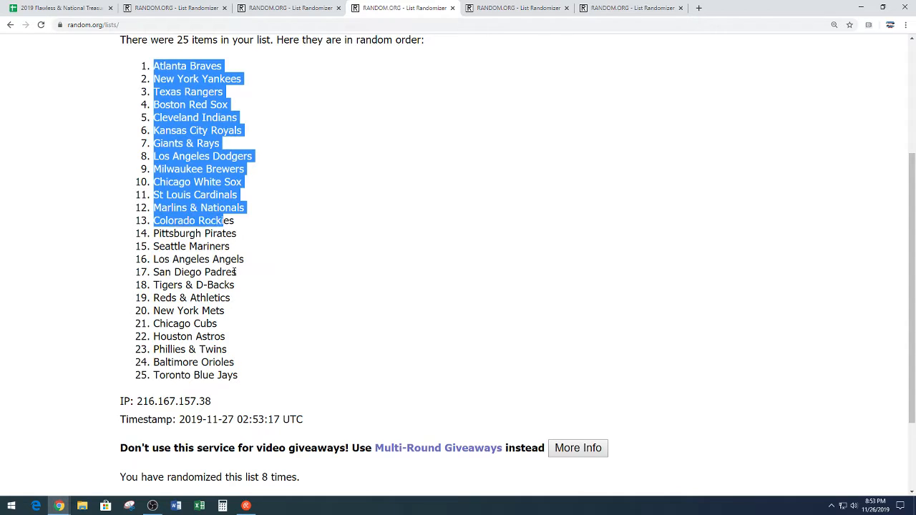
Copy the final shuffled order of the 25 team names.
right_click(200, 293)
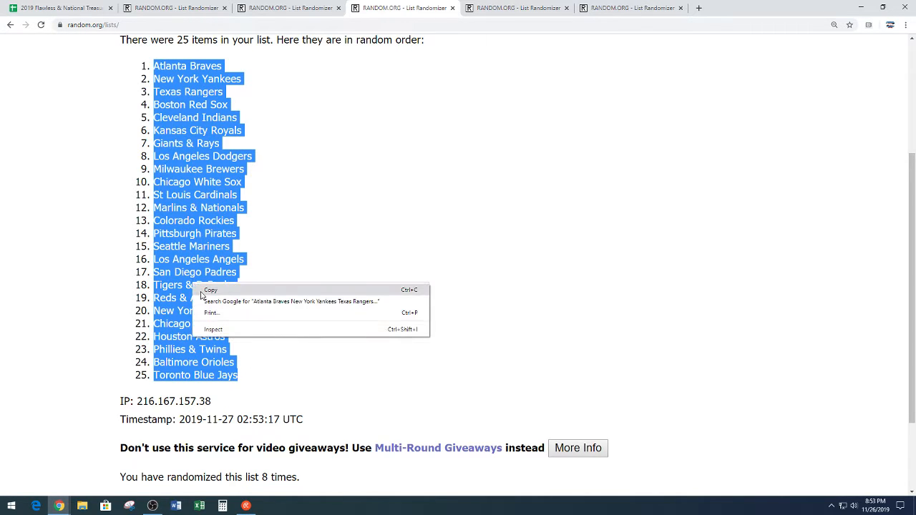
click(287, 272)
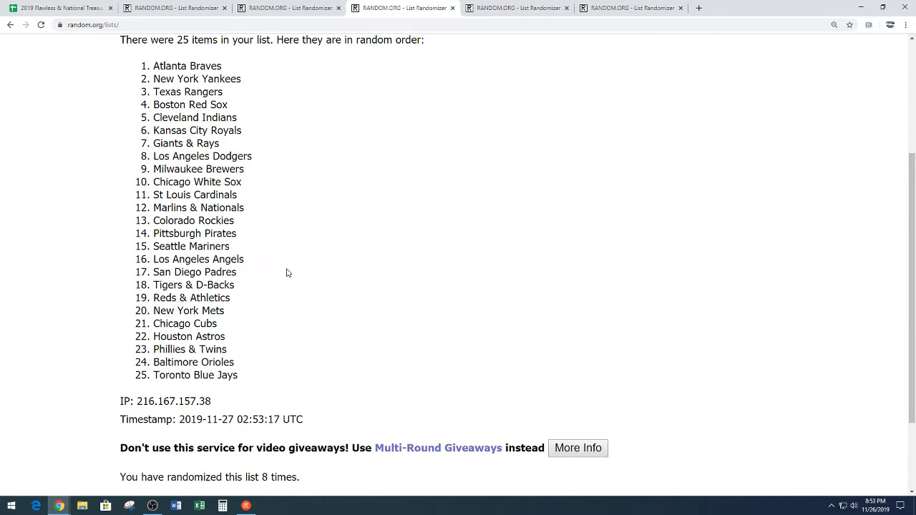
scroll(down, 3)
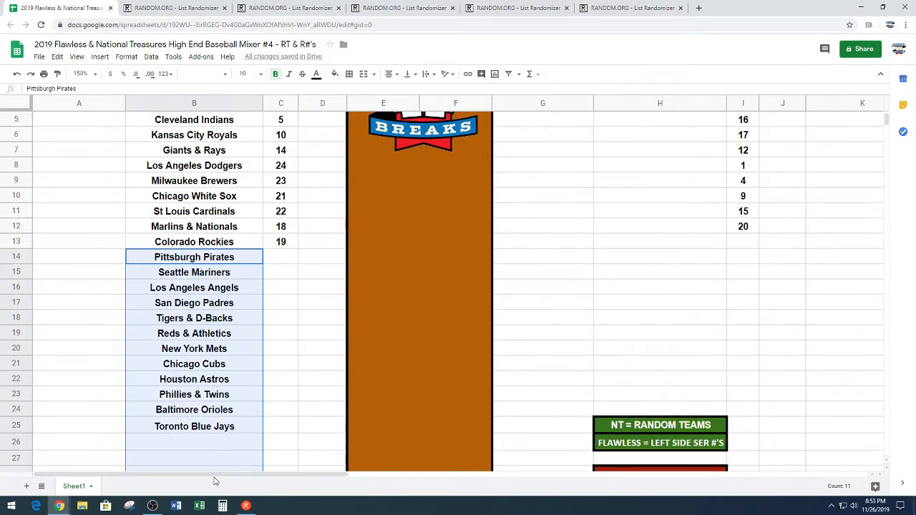
Paste the randomized teams into column H and serial numbers into column I beside the logo.
scroll(up, 3)
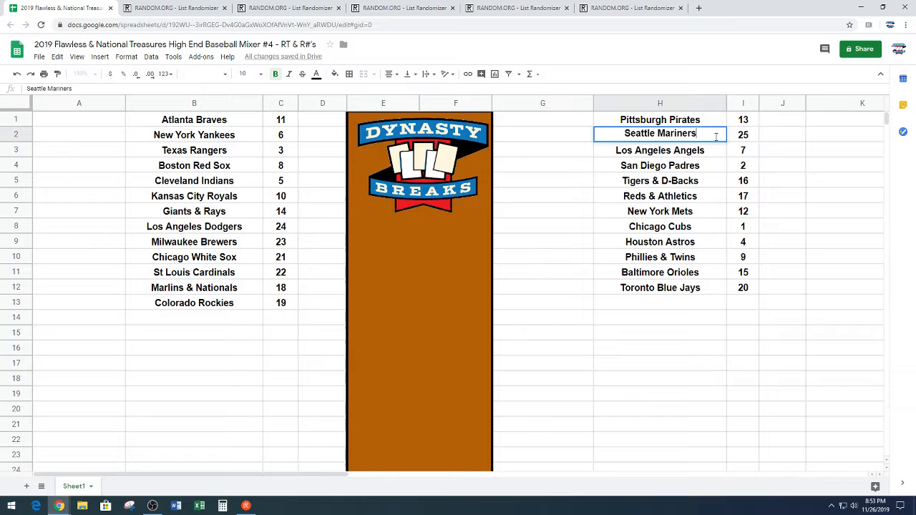
Append "(Case)" to Seattle Mariners in H2 and fill H2:I2 with cyan.
text(()
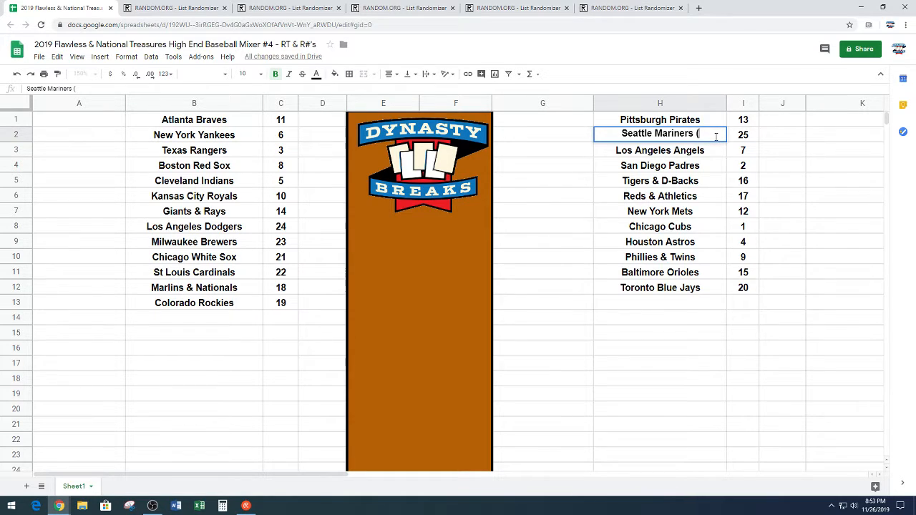
text(c)
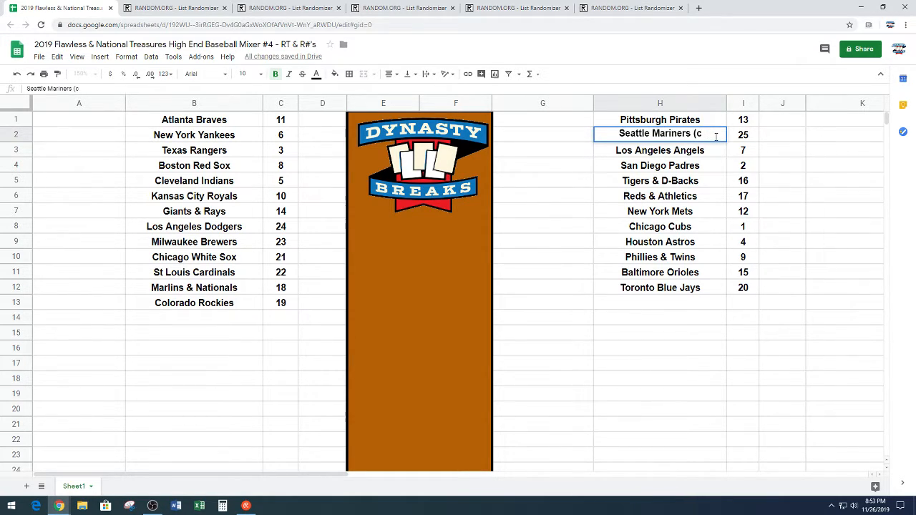
text(ase)
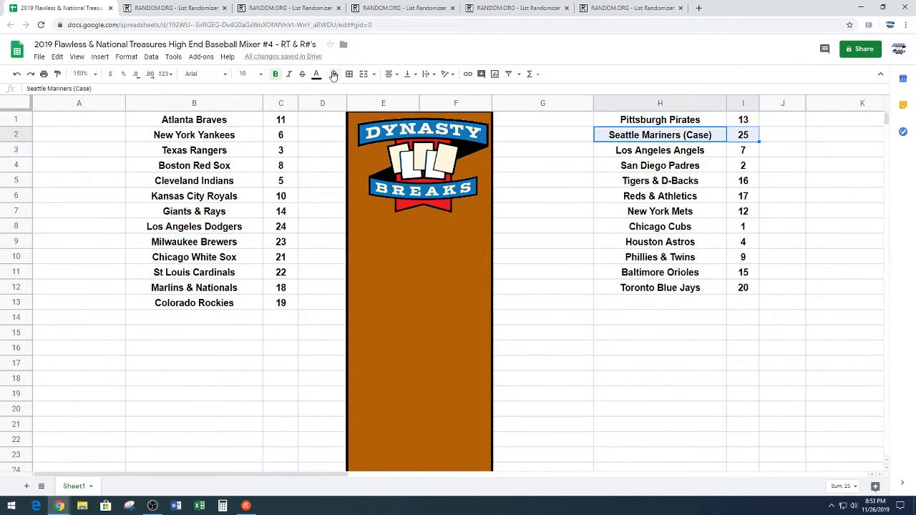
click(332, 75)
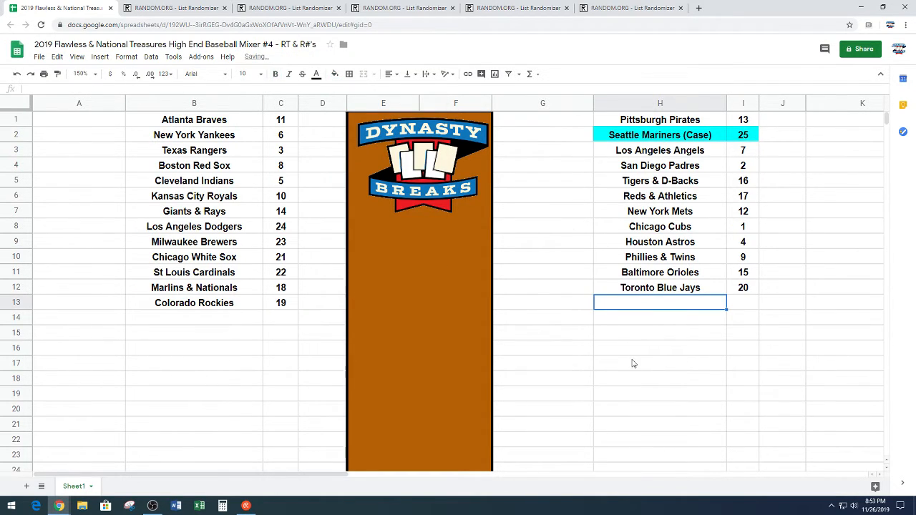
scroll(down, 3)
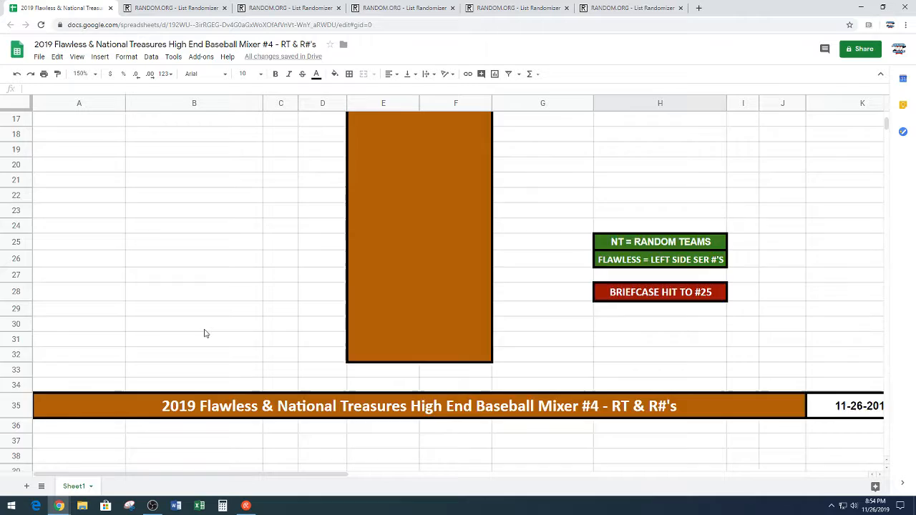
Scroll down to the SPOTS table to copy the names for another shuffle.
scroll(down, 3)
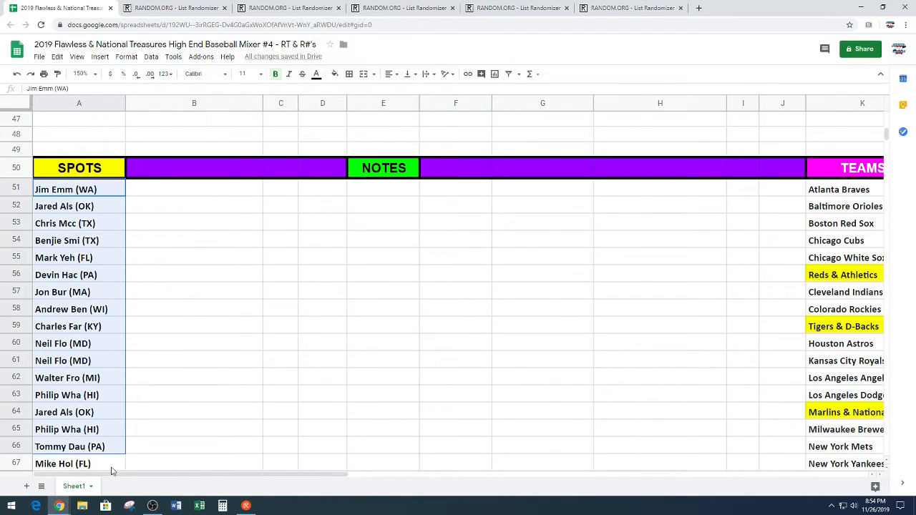
scroll(down, 3)
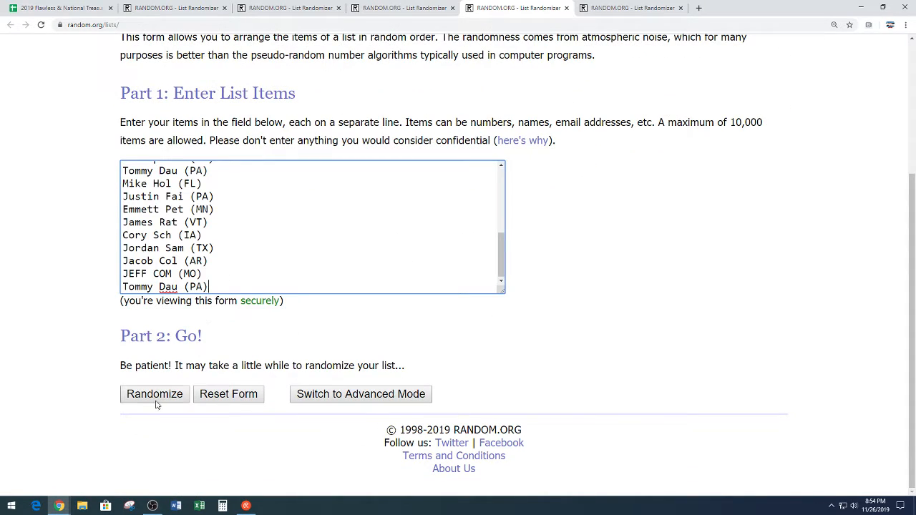
Randomize the 25 spot names and reshuffle them several more times for a final order.
click(154, 393)
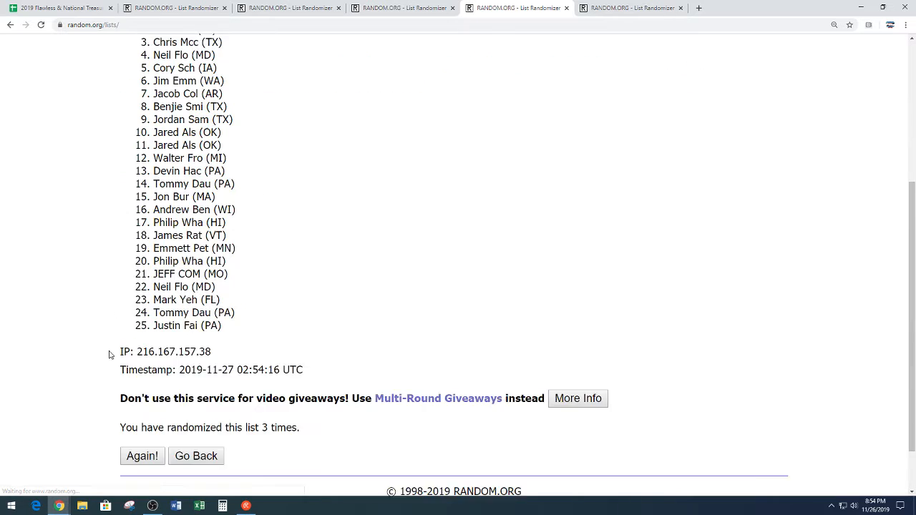
click(142, 455)
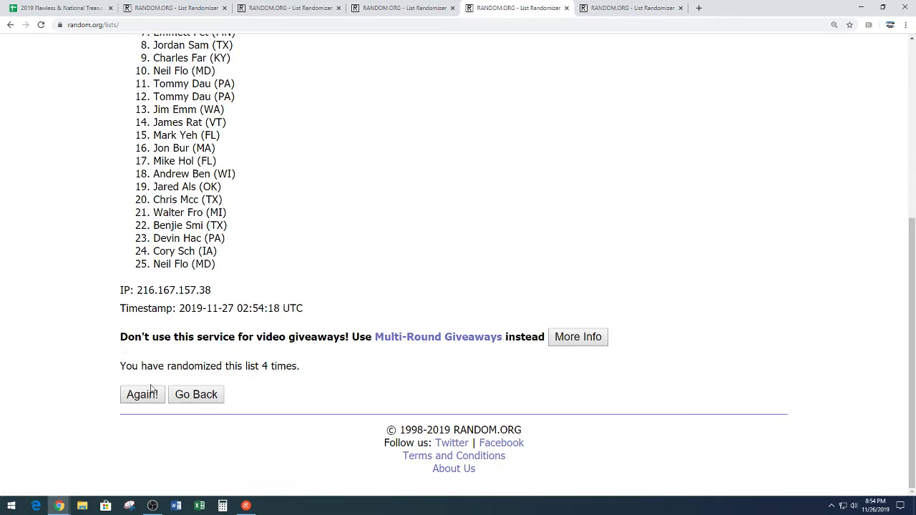
click(141, 395)
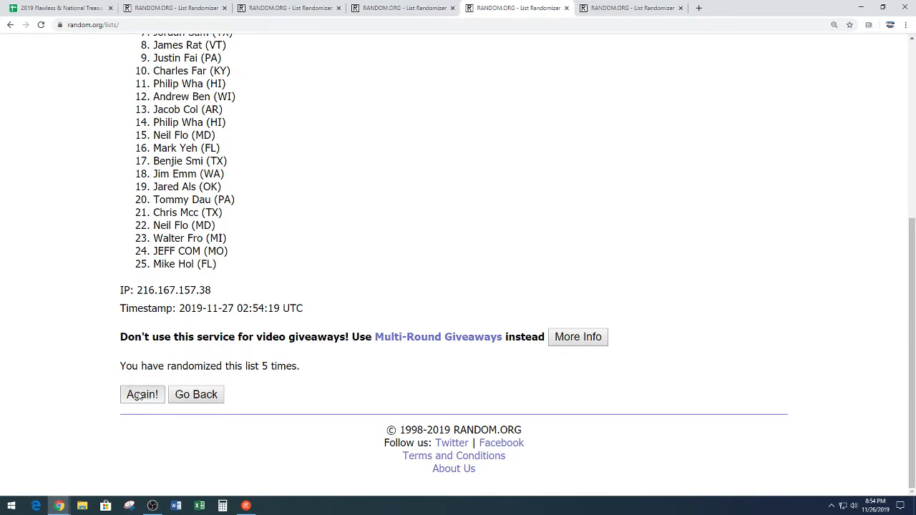
click(142, 395)
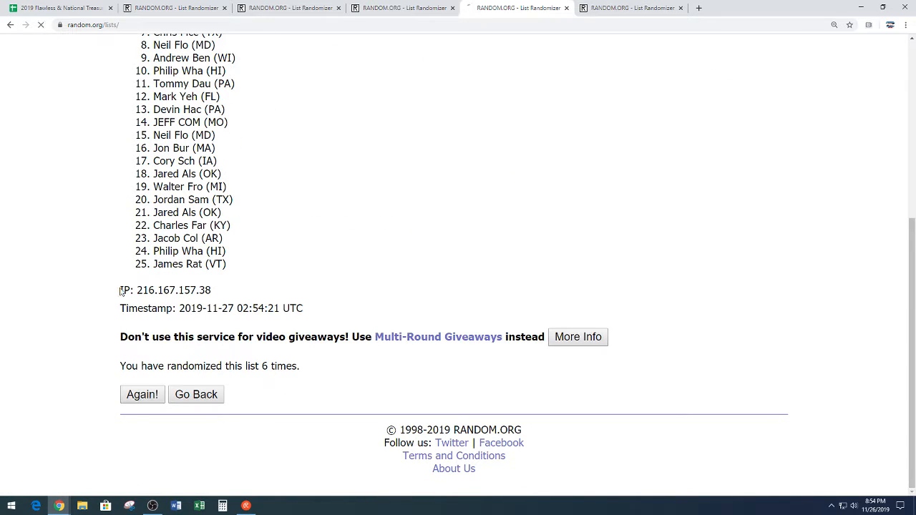
click(141, 395)
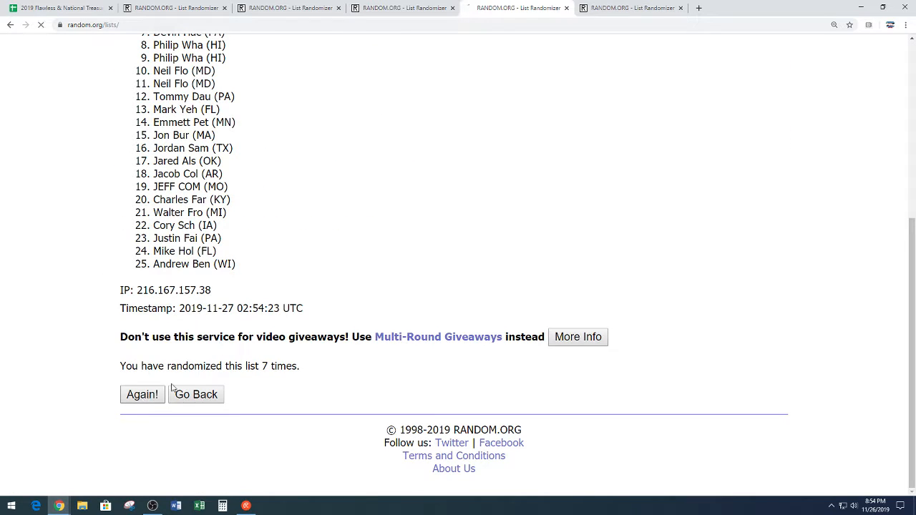
click(142, 395)
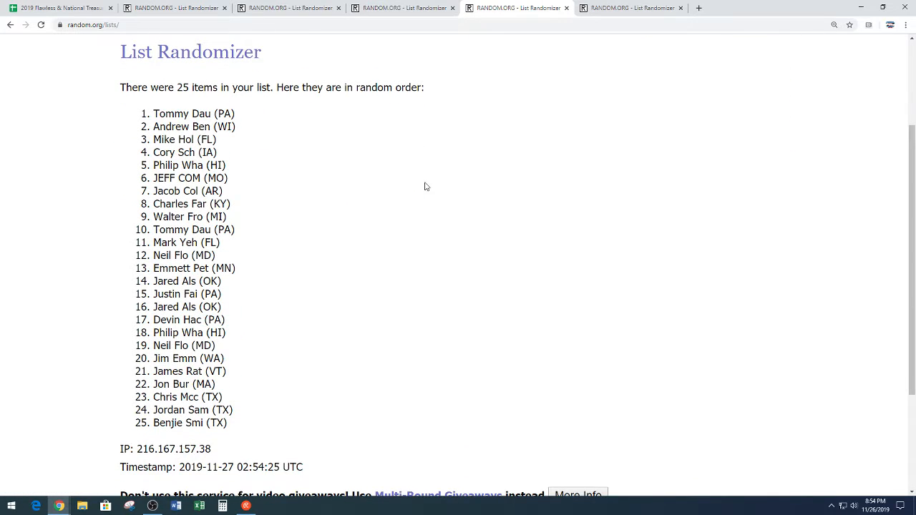
mouse_move(148, 123)
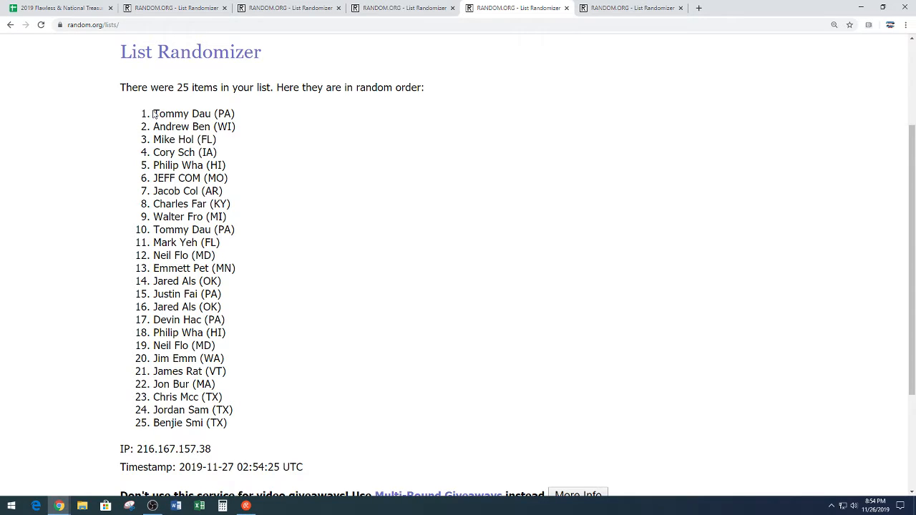
Select all 25 randomized spot names and copy them for pasting into the sheet.
drag(154, 113, 172, 203)
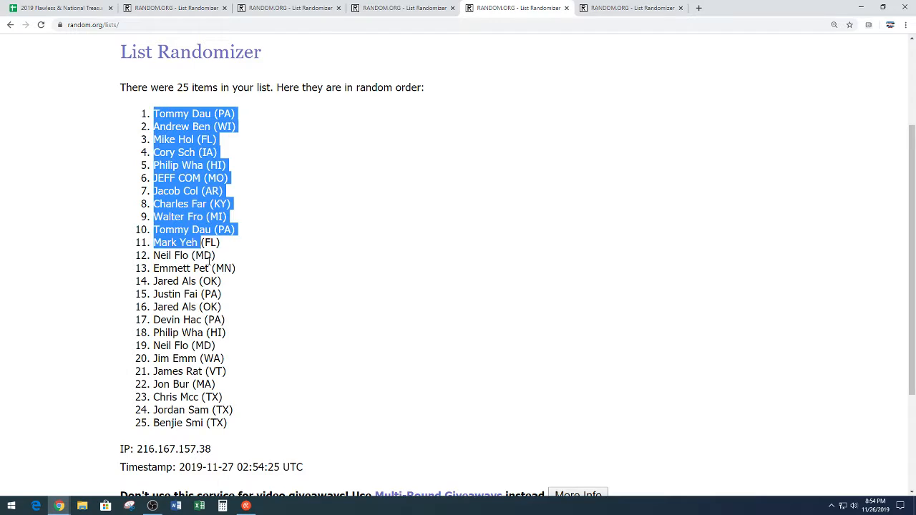
right_click(200, 332)
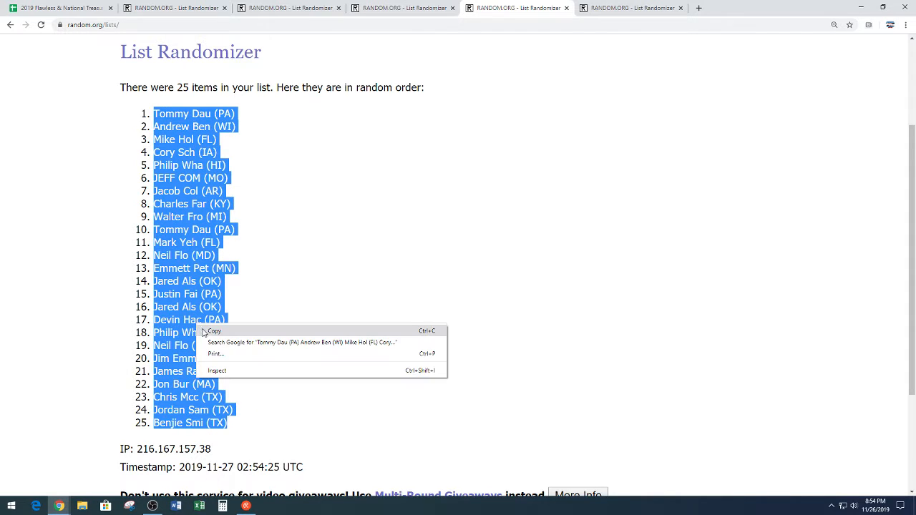
scroll(down, 3)
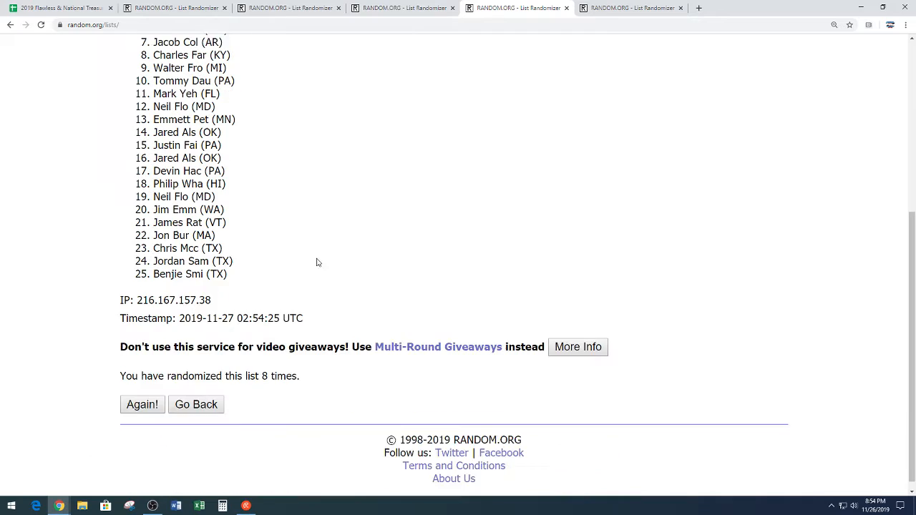
scroll(down, 3)
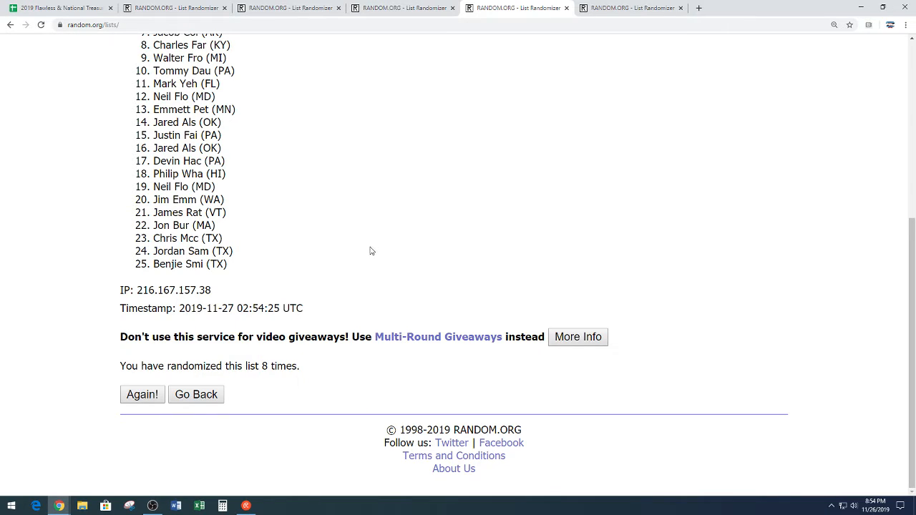
click(58, 8)
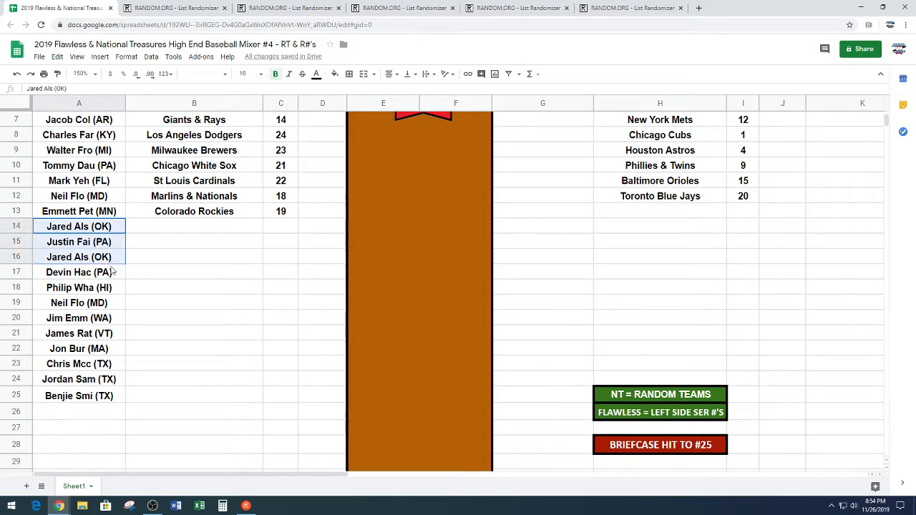
Move the lower half of the pasted spot names to column G and set zoom to 125%.
drag(79, 226, 79, 395)
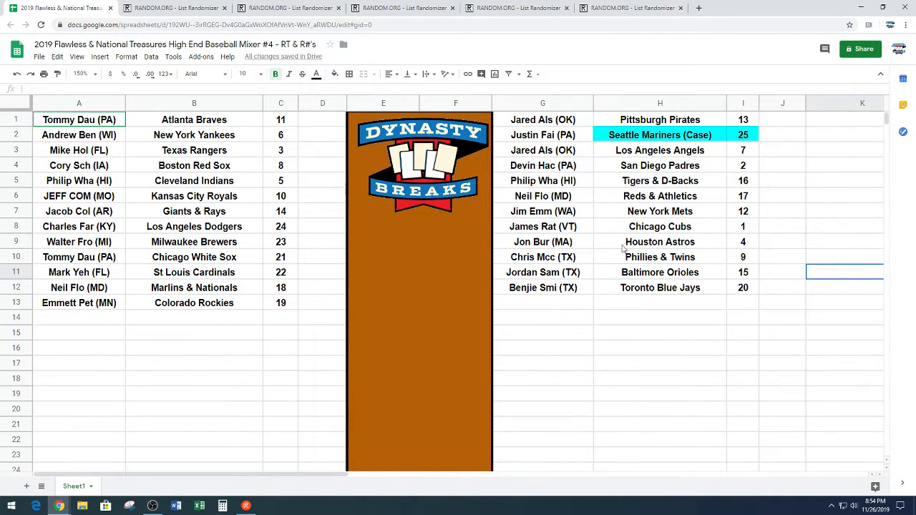
click(81, 74)
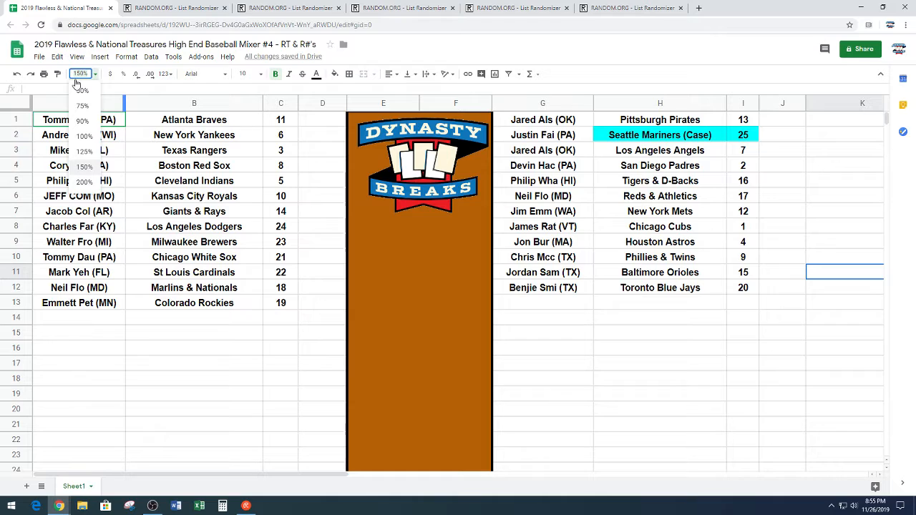
click(80, 120)
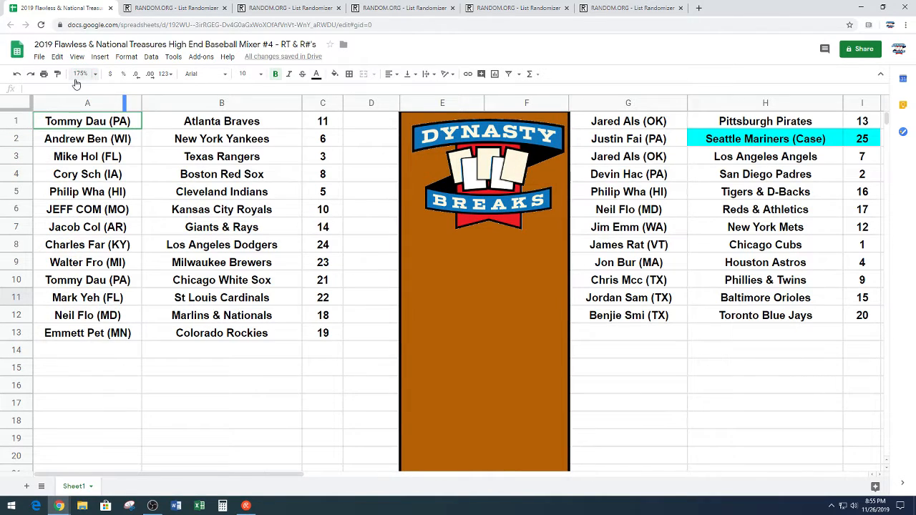